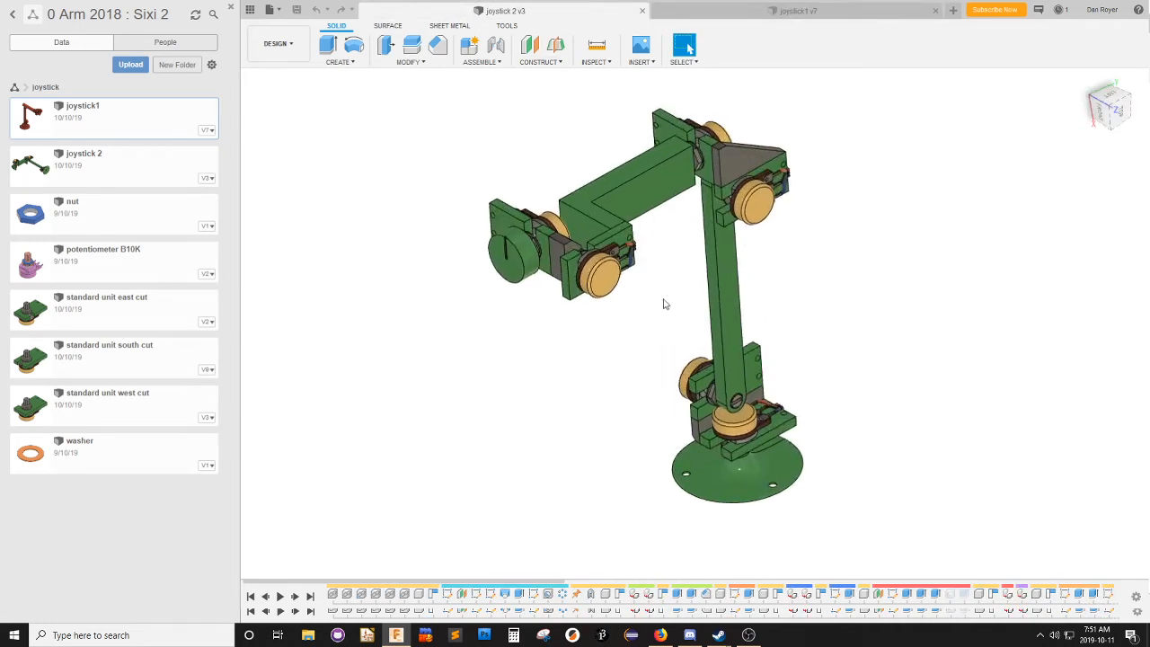
Sketch two curved lines sweeping out from the green arm block's corners.
{"action": "left_click_drag", "start_coordinate": [665, 304], "coordinate": [776, 332]}
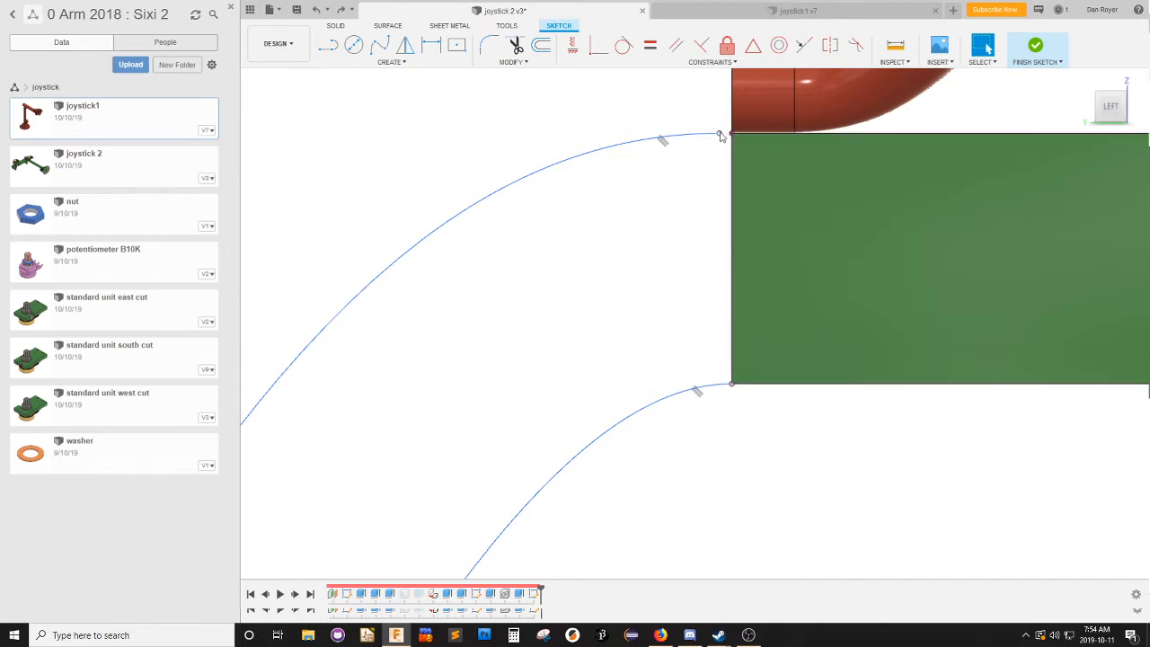
{"action": "left_click", "coordinate": [1034, 45]}
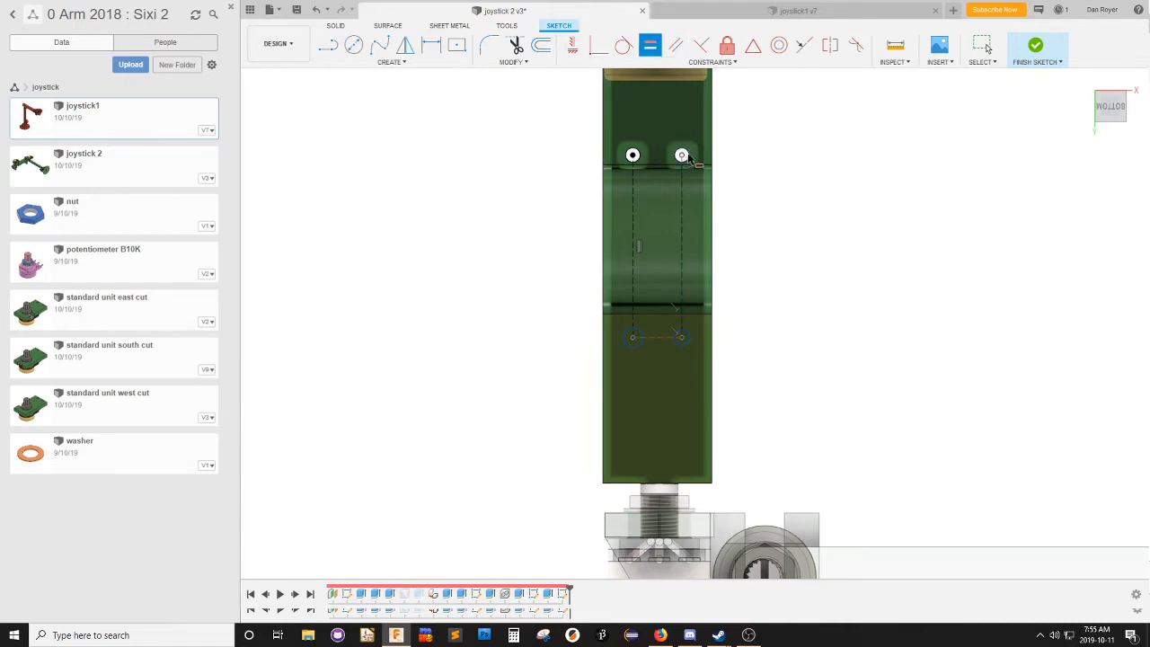
Place hole centre points along the green arm piece's face in the sketch.
{"action": "left_click", "coordinate": [1035, 48]}
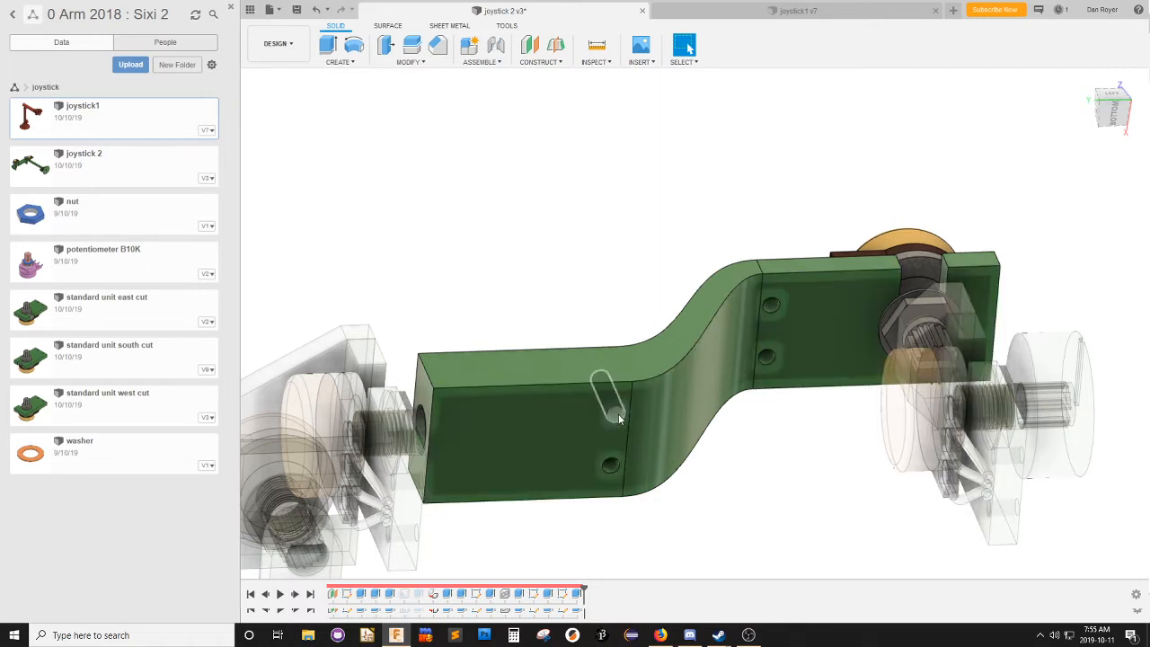
Extrude the profiles into a bent green link and cut its slot and mounting holes.
{"action": "left_click_drag", "start_coordinate": [618, 417], "coordinate": [674, 421]}
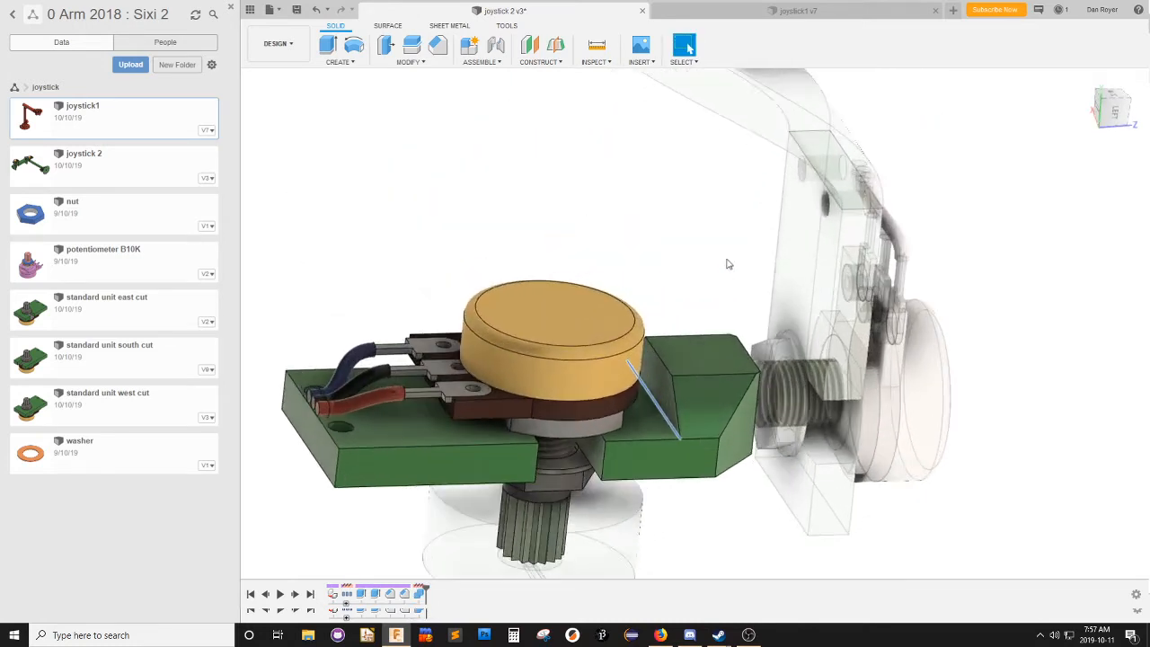
{"action": "left_click_drag", "start_coordinate": [727, 262], "coordinate": [862, 525]}
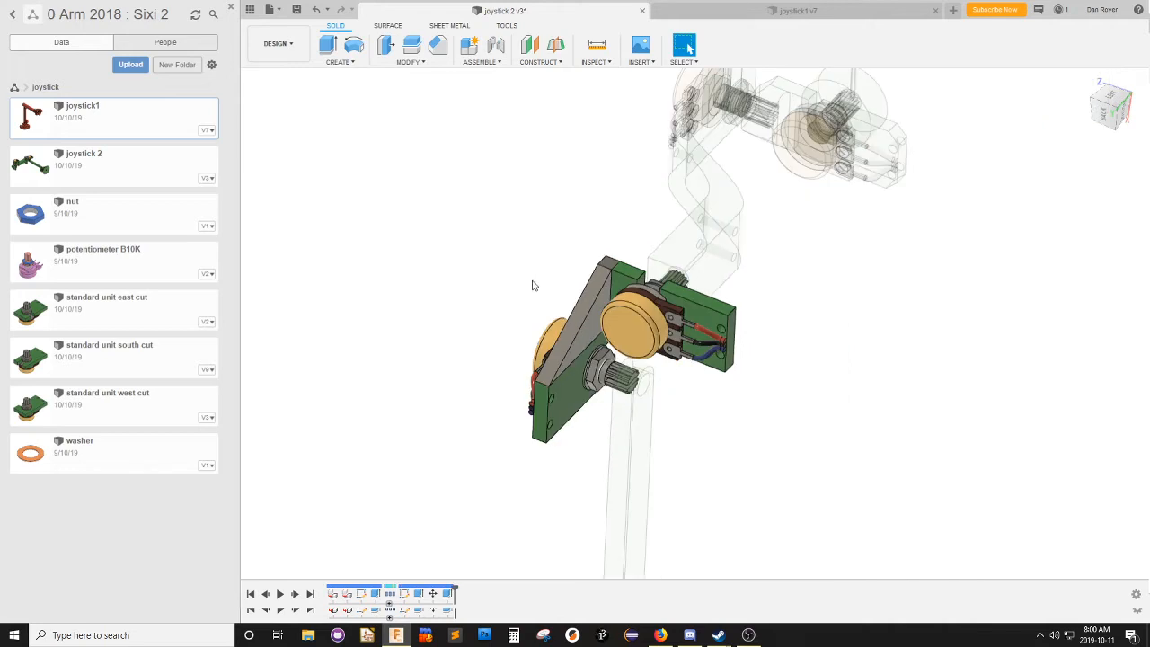
{"action": "left_click_drag", "start_coordinate": [532, 285], "coordinate": [278, 285]}
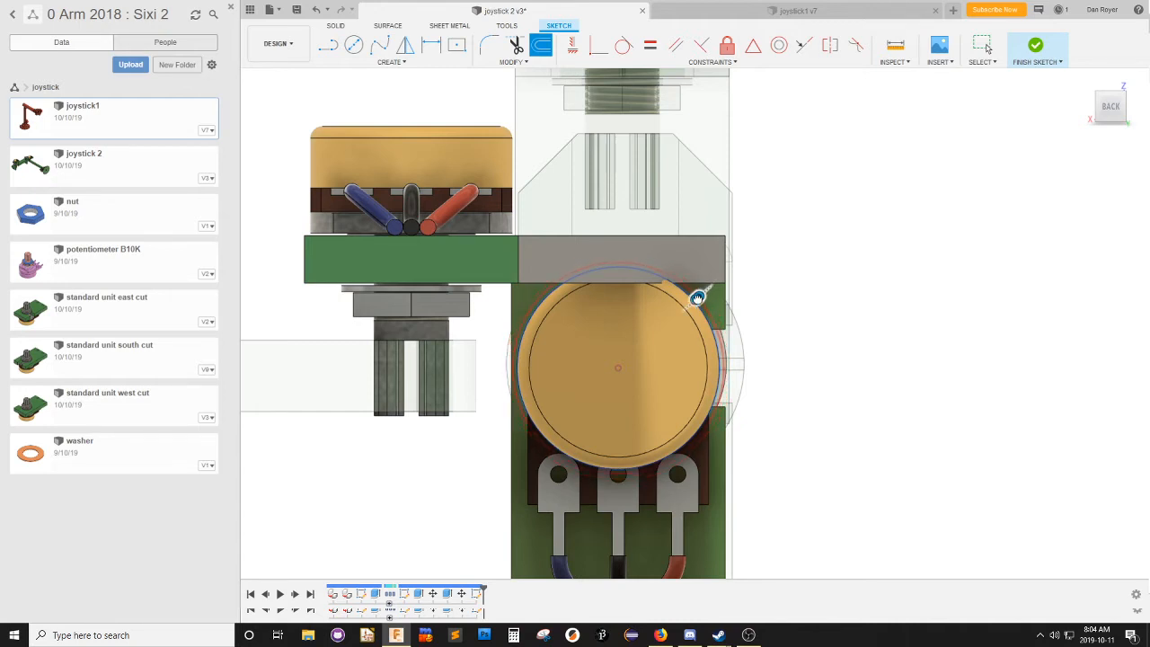
Draw a center circle around the potentiometer's round body in the front-view sketch.
{"action": "left_click", "coordinate": [1035, 48]}
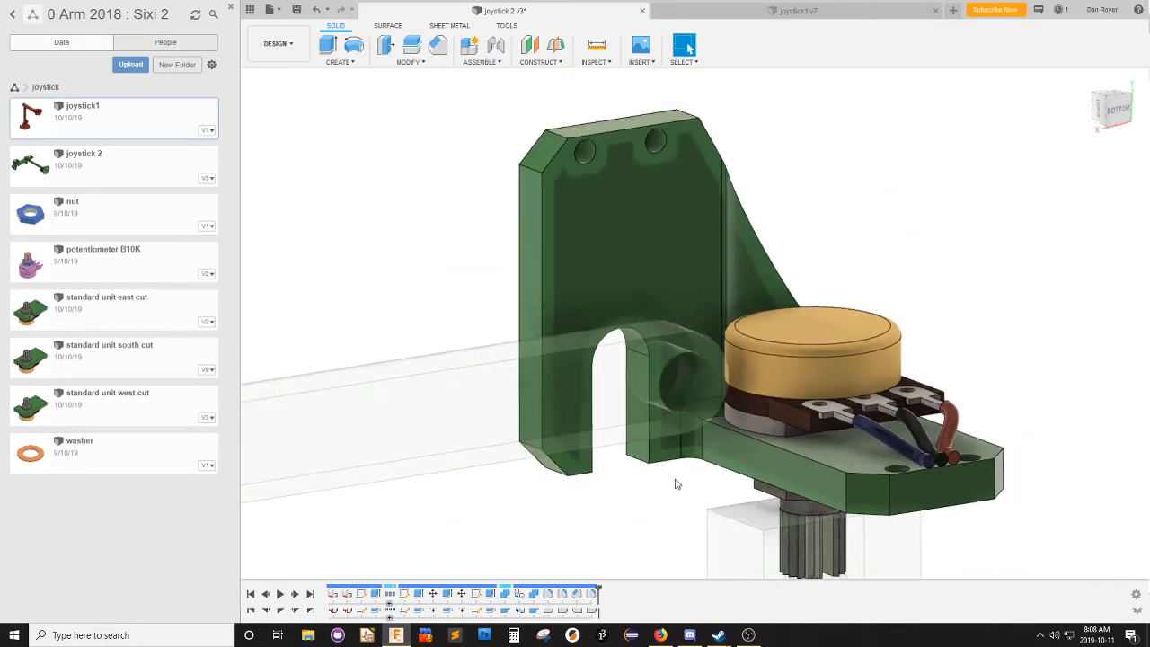
Orbit the model to inspect the bracket's rounded slot and two mounting holes.
{"action": "left_click_drag", "start_coordinate": [677, 485], "coordinate": [279, 331]}
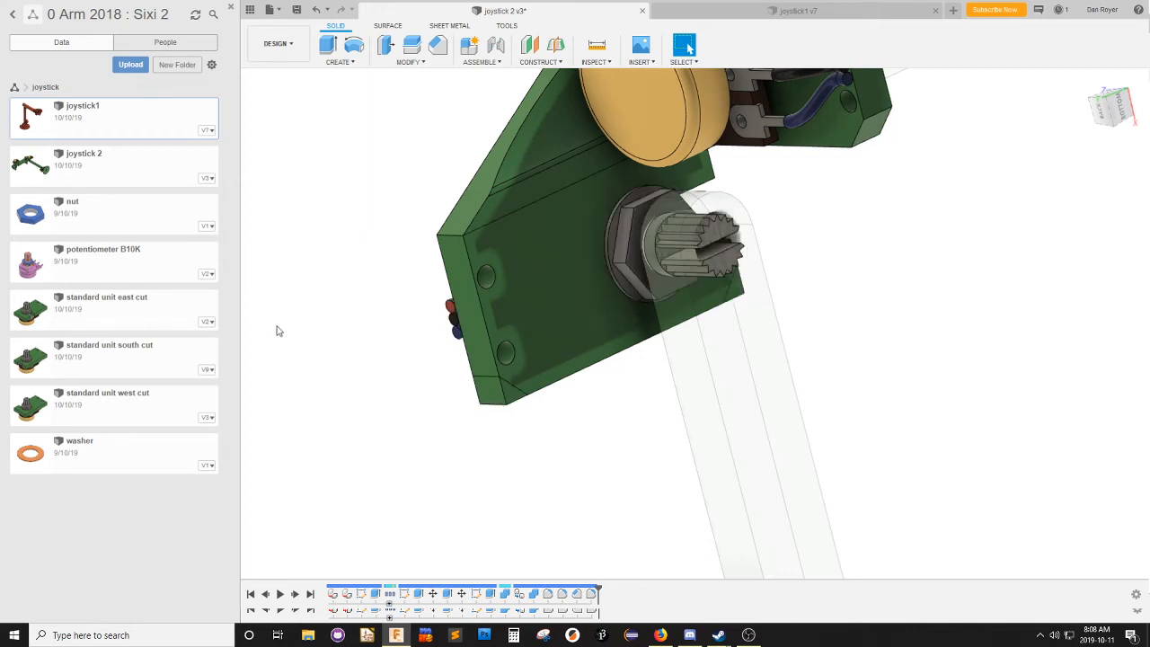
{"action": "left_click", "coordinate": [571, 338]}
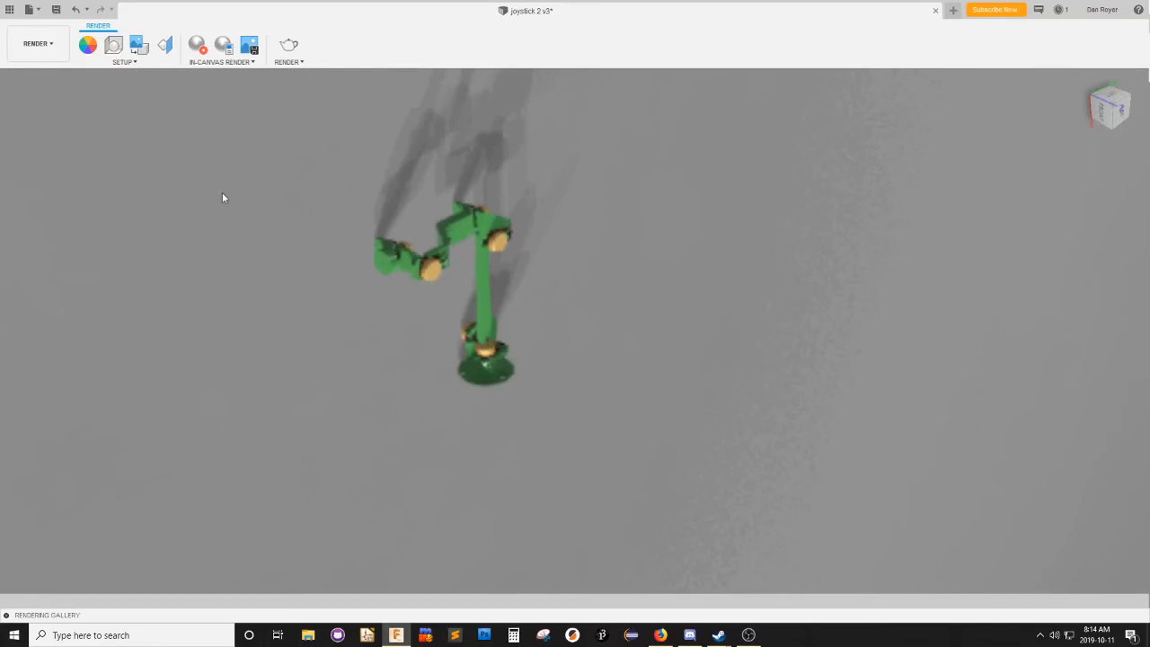
Start an in-canvas render of the whole green joystick arm on its base.
{"action": "left_click", "coordinate": [115, 45]}
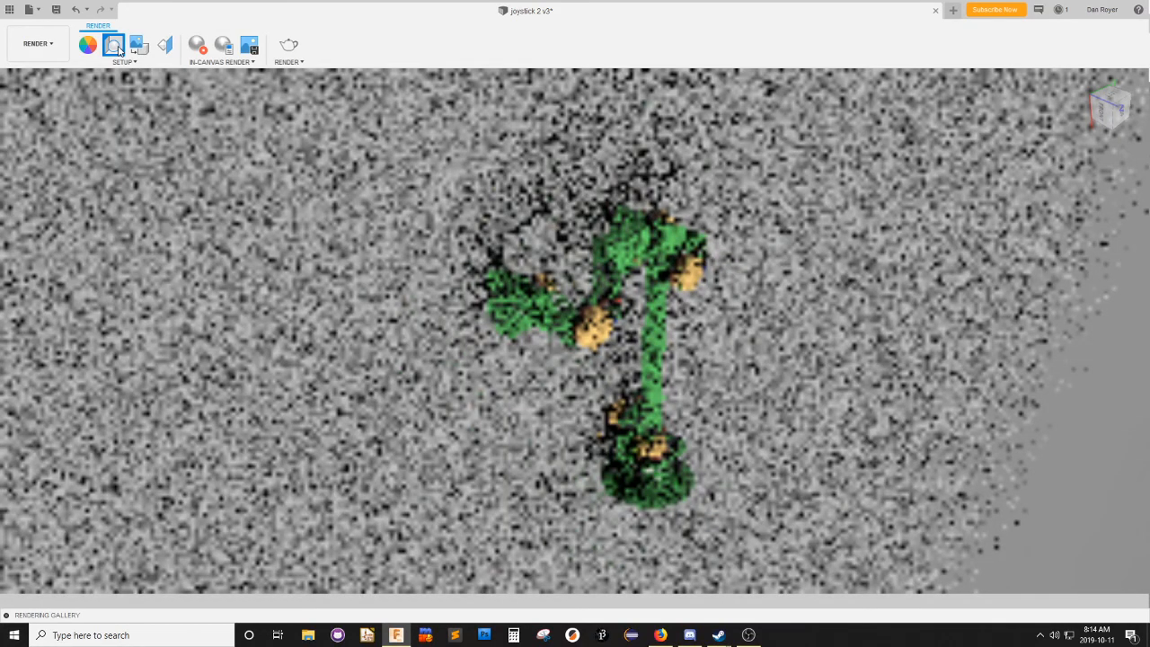